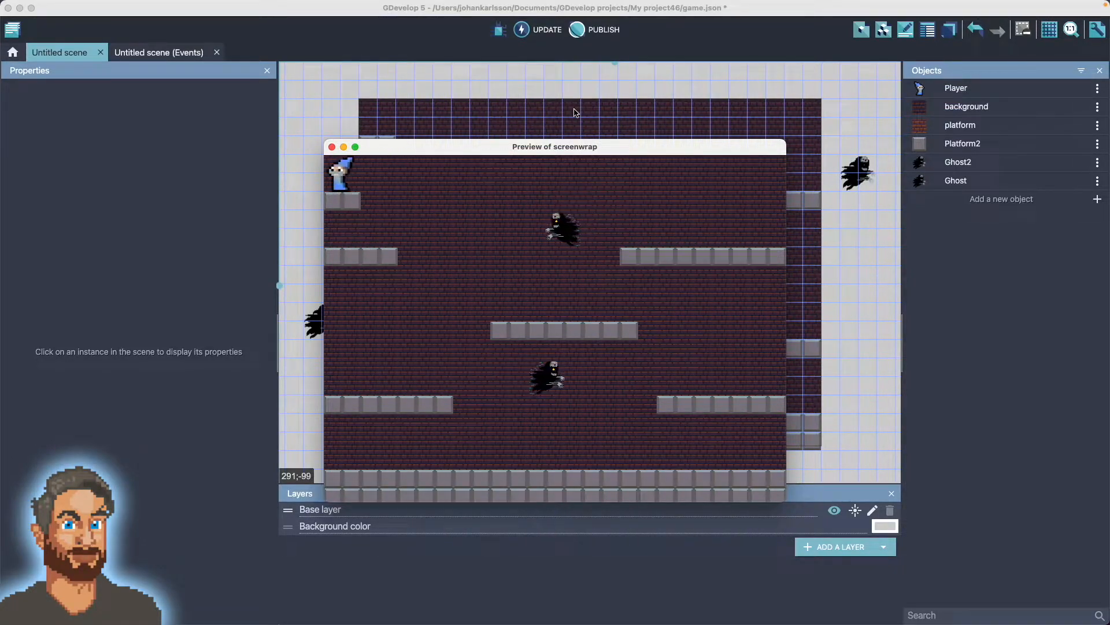
Close the 'Preview of screenwrap' window to return to the scene editor.
click(331, 147)
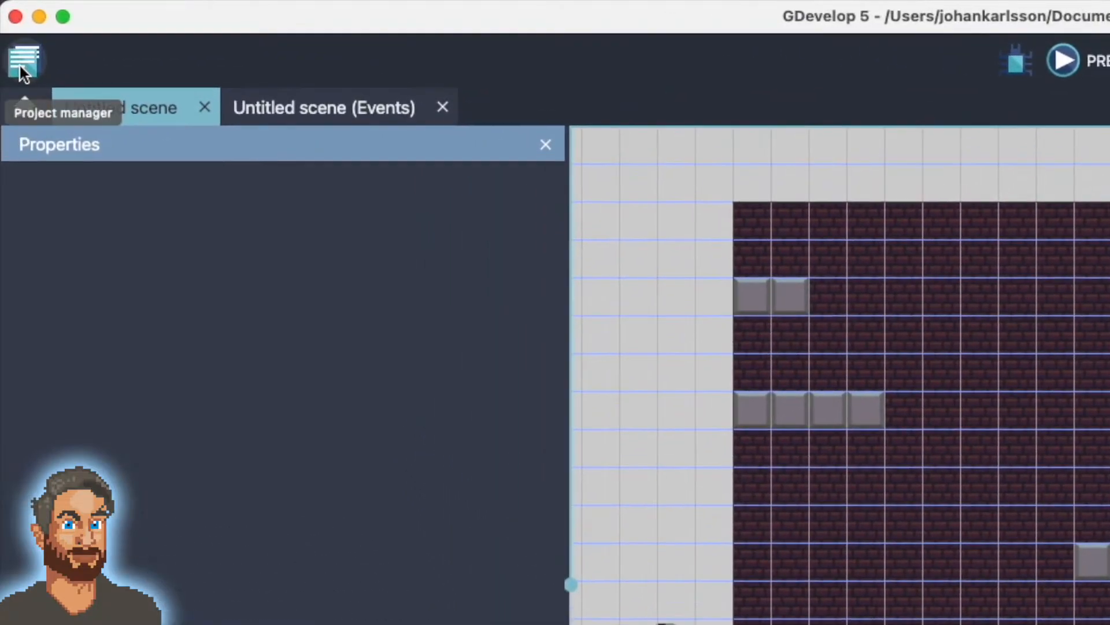
Search extensions for 'screen' and install Screen Wrap into the project.
click(25, 60)
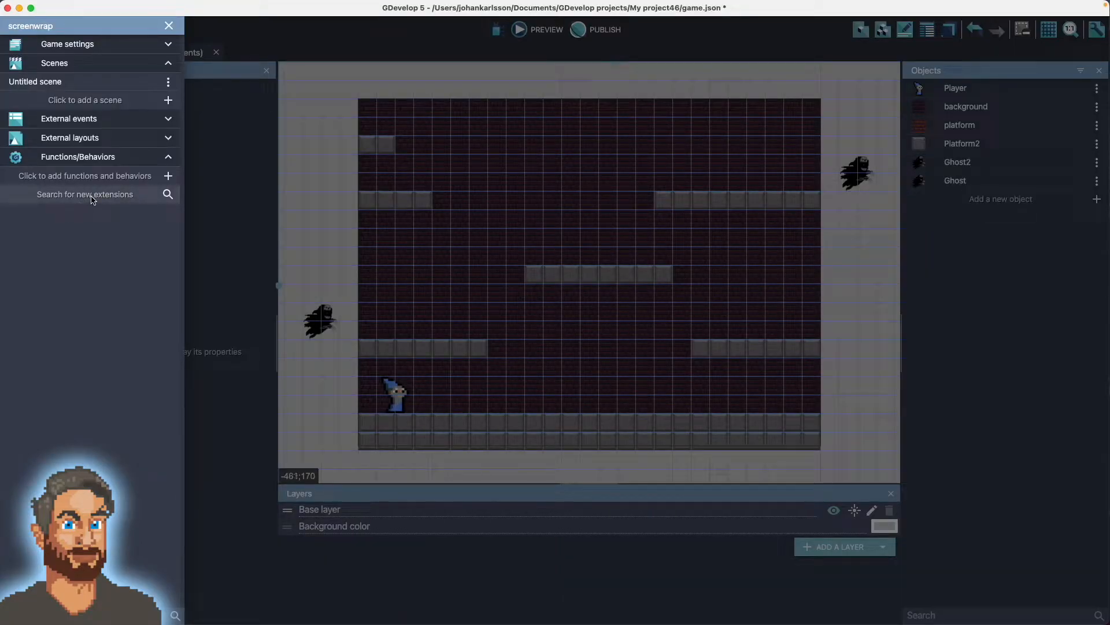
click(84, 194)
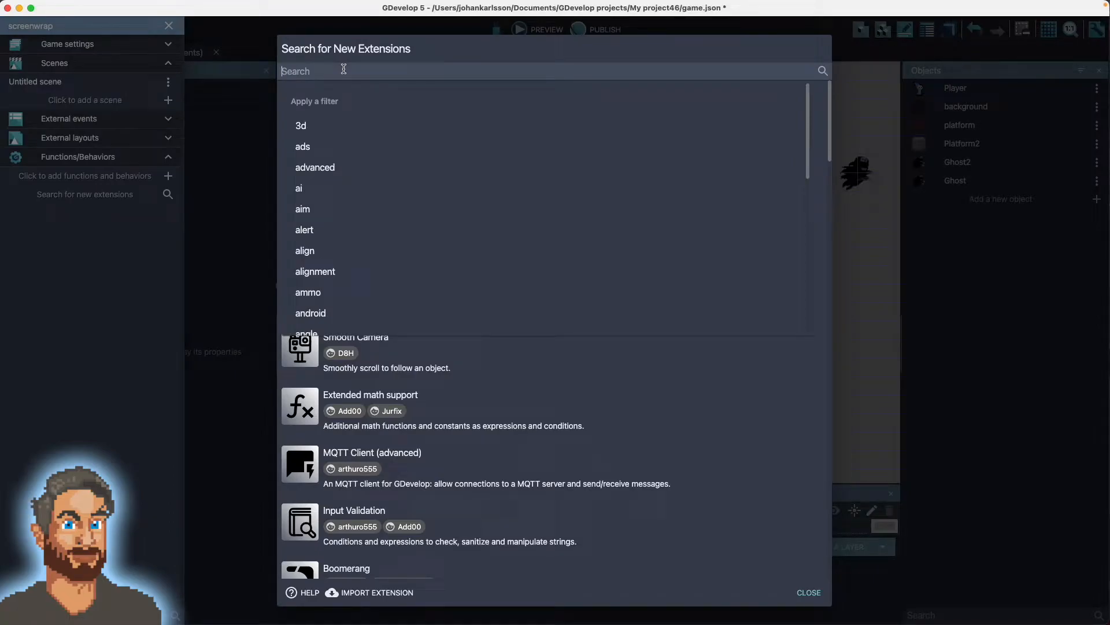
text(screen)
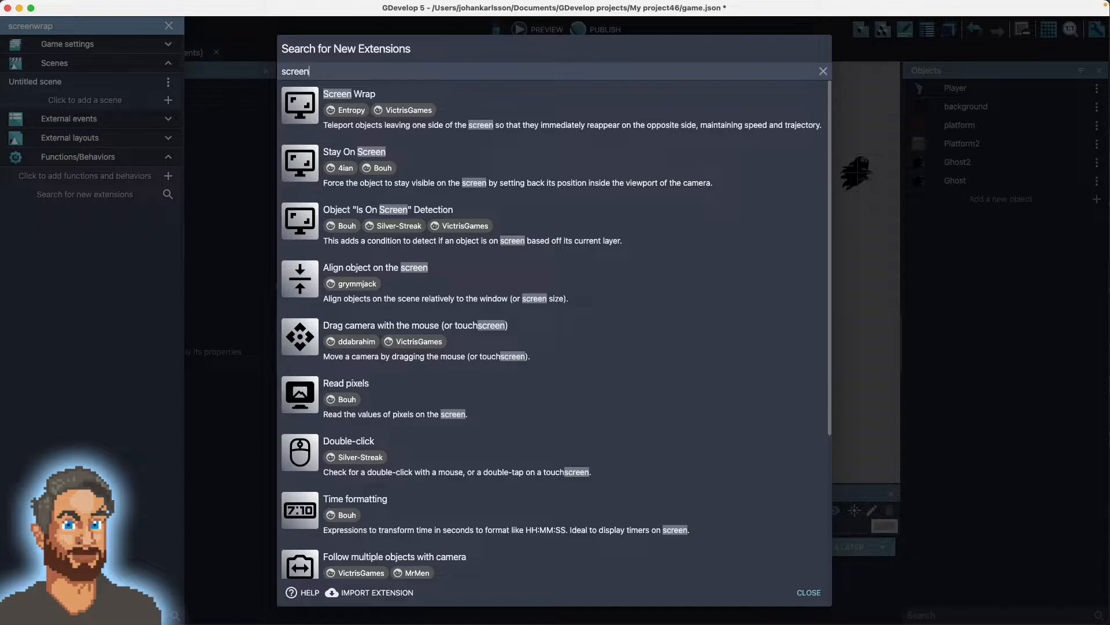
mouse_move(344, 70)
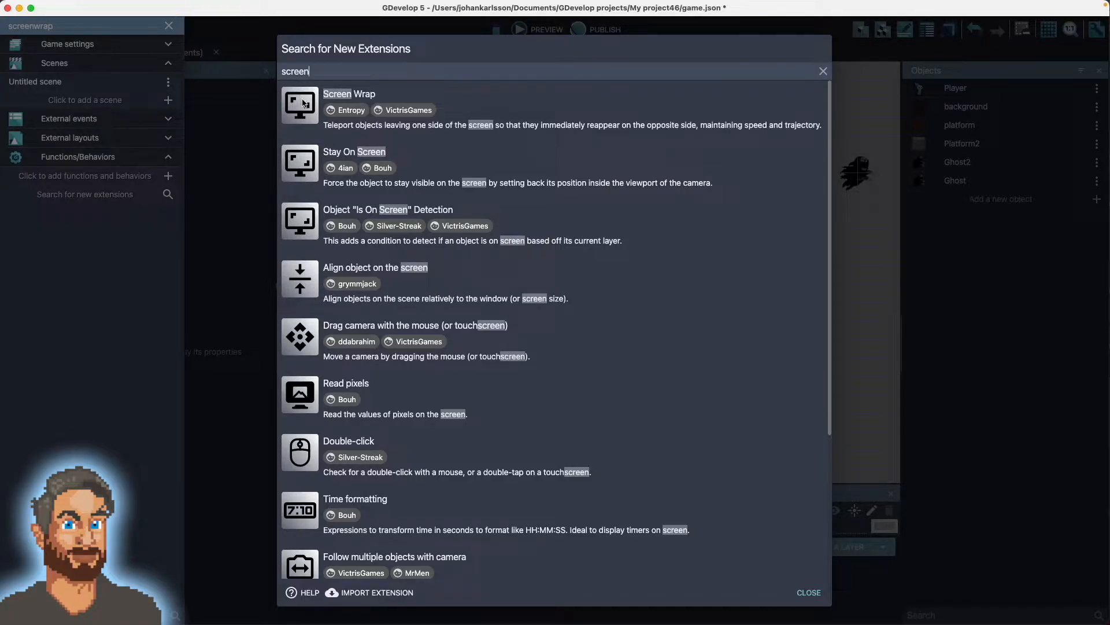
click(350, 94)
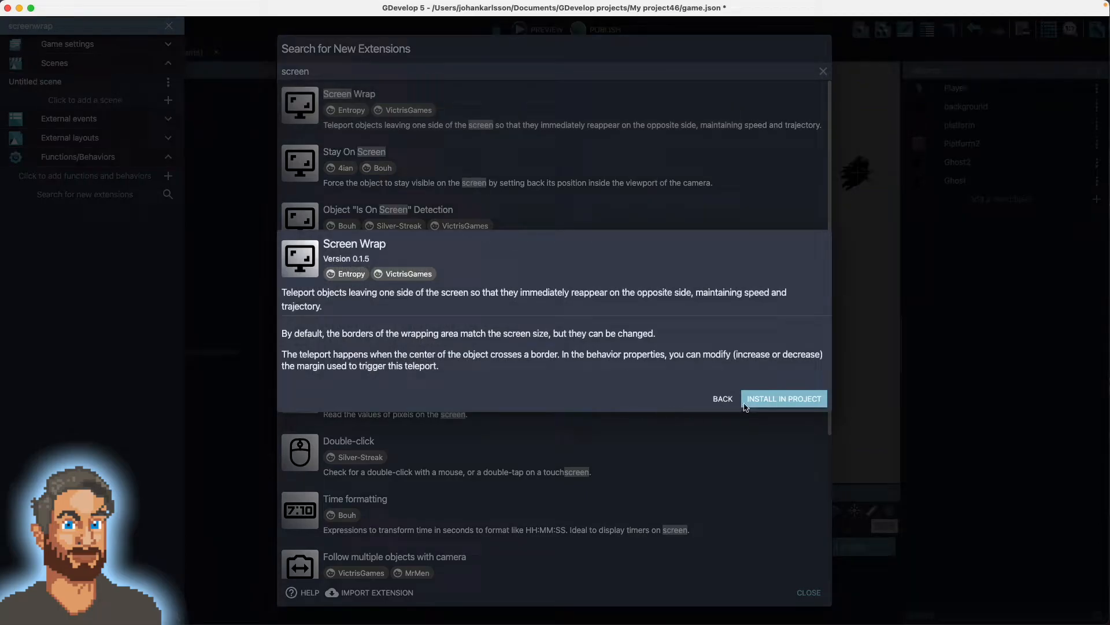
click(783, 398)
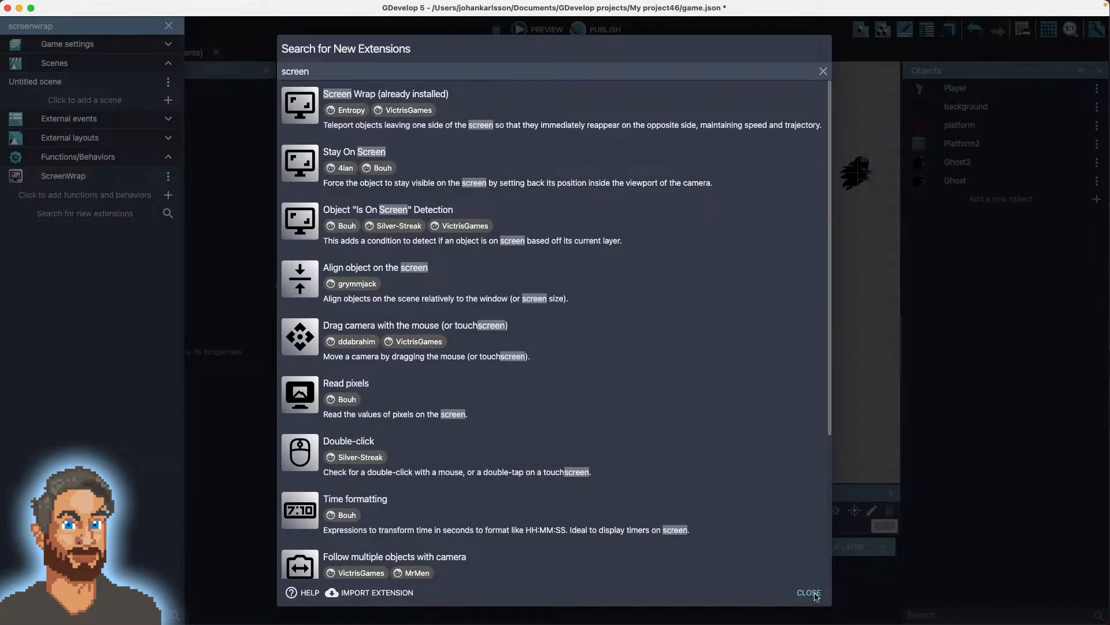
click(808, 592)
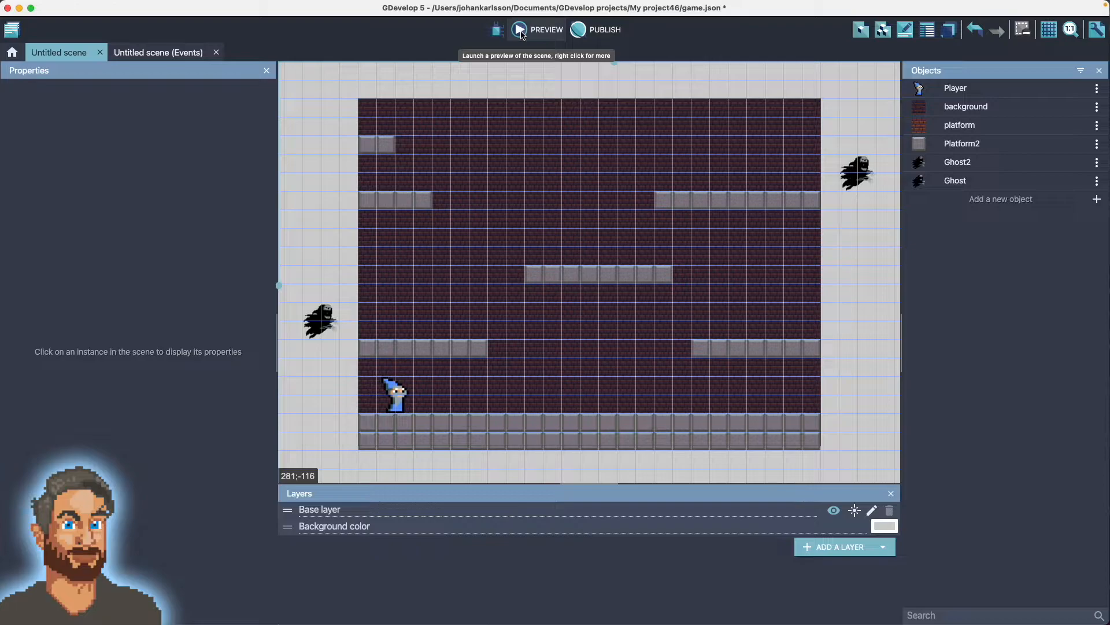
Show the Player object's behaviors with its platformer movement settings.
click(519, 29)
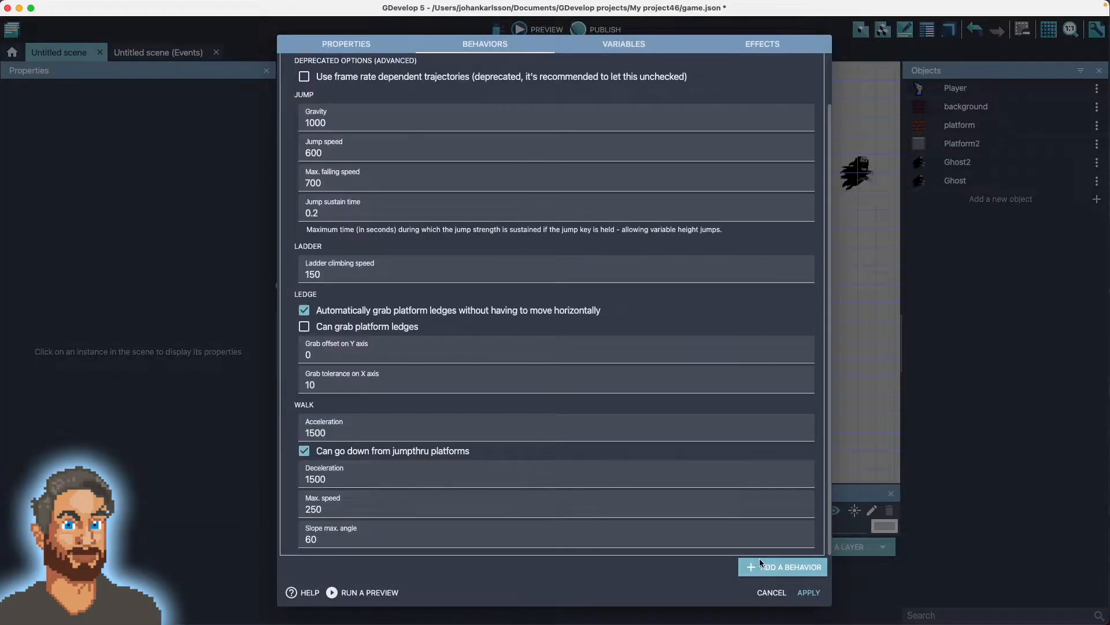
Add the Screen Wrap behavior to the Player and apply the change.
click(783, 567)
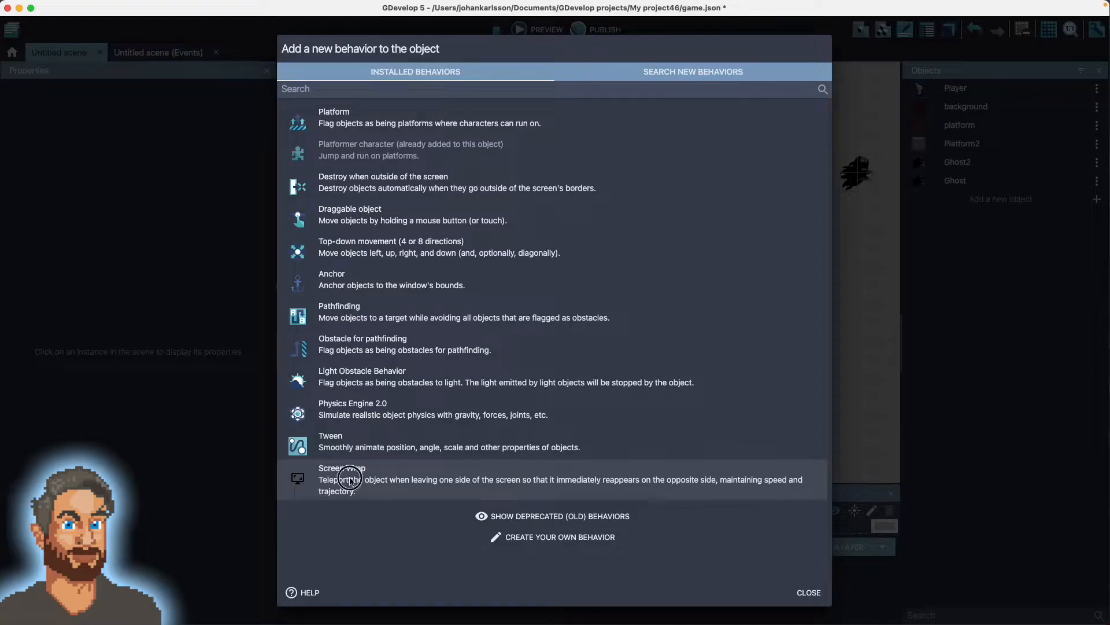
click(343, 479)
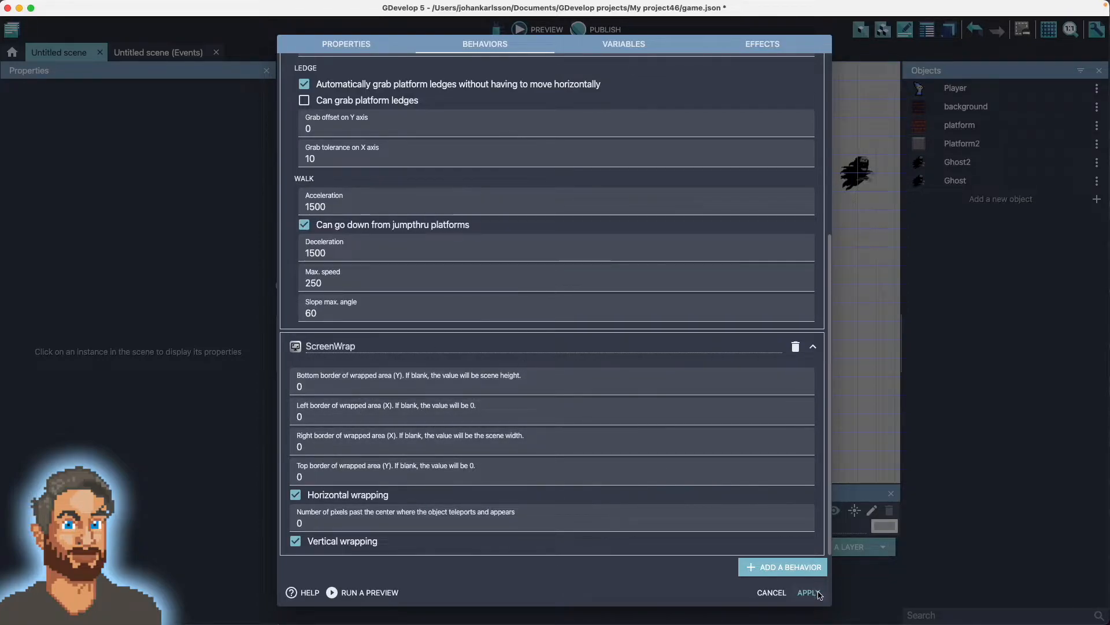
click(808, 592)
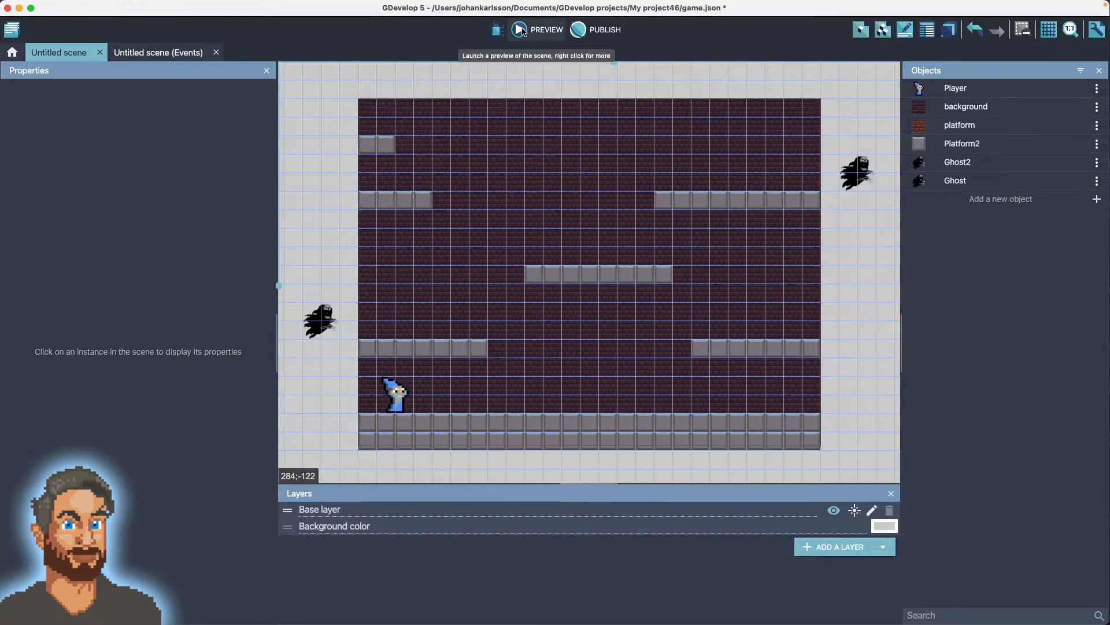
click(535, 29)
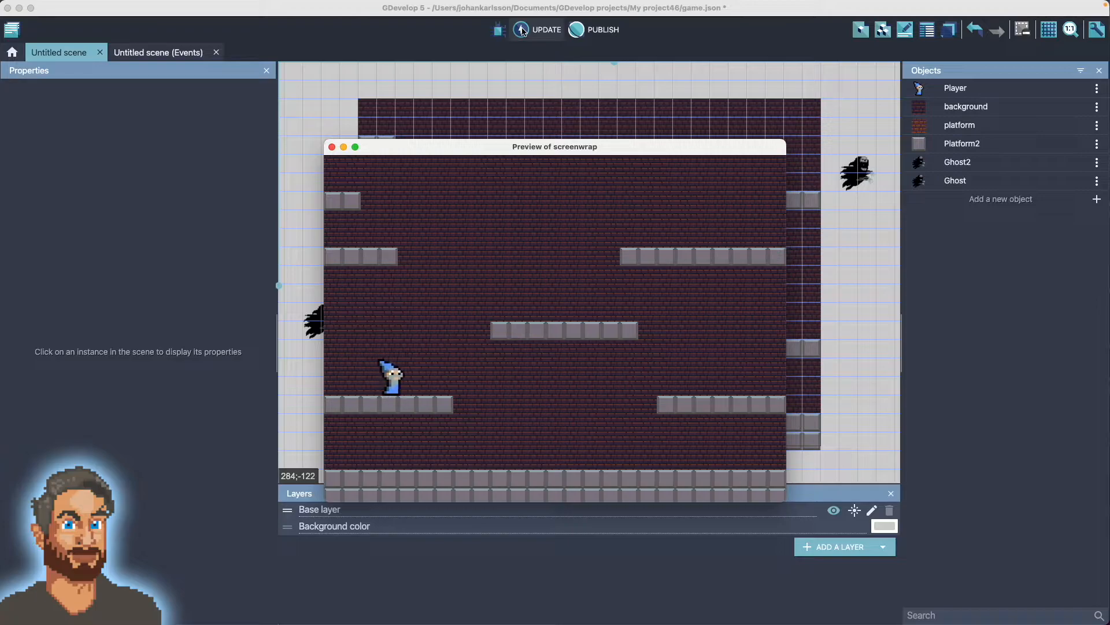
click(331, 147)
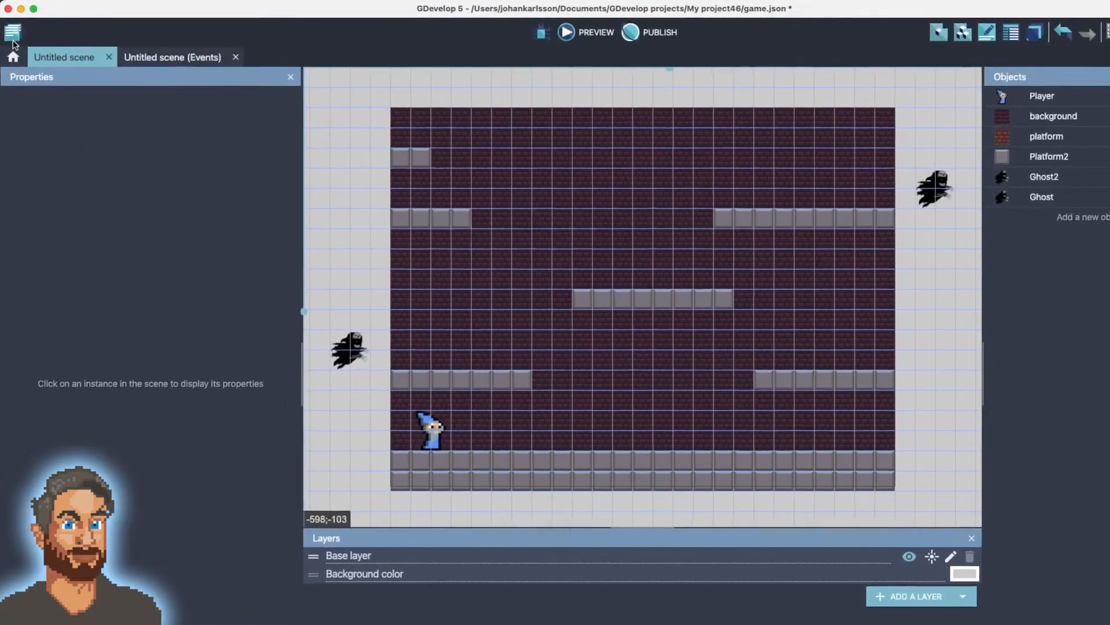
Search extensions for 'linear' and install Linear Movement into the project.
click(13, 32)
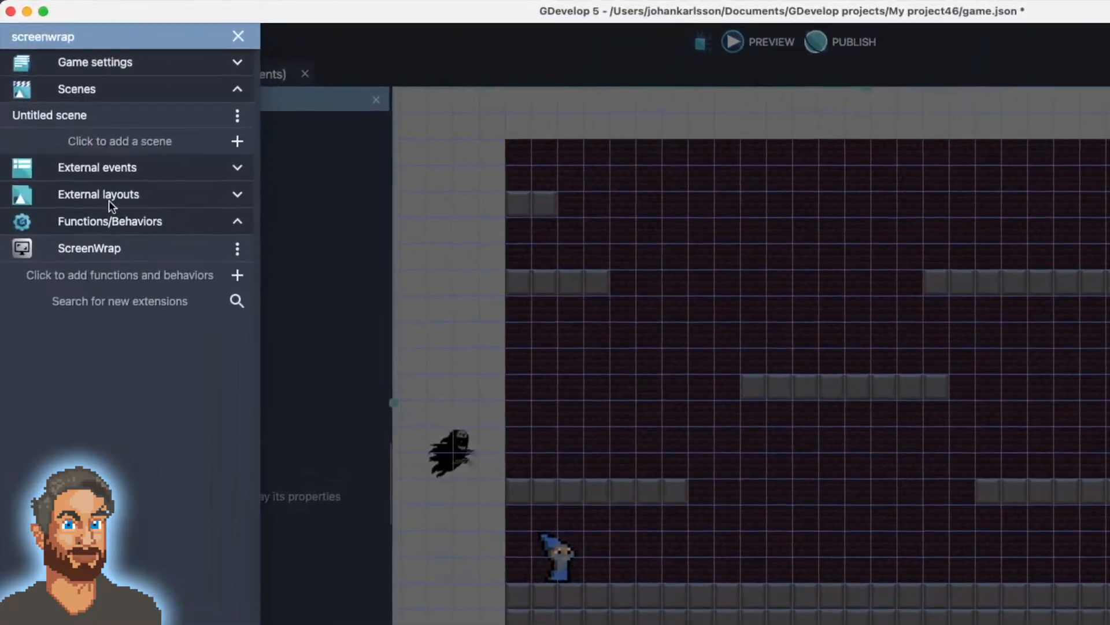
click(119, 301)
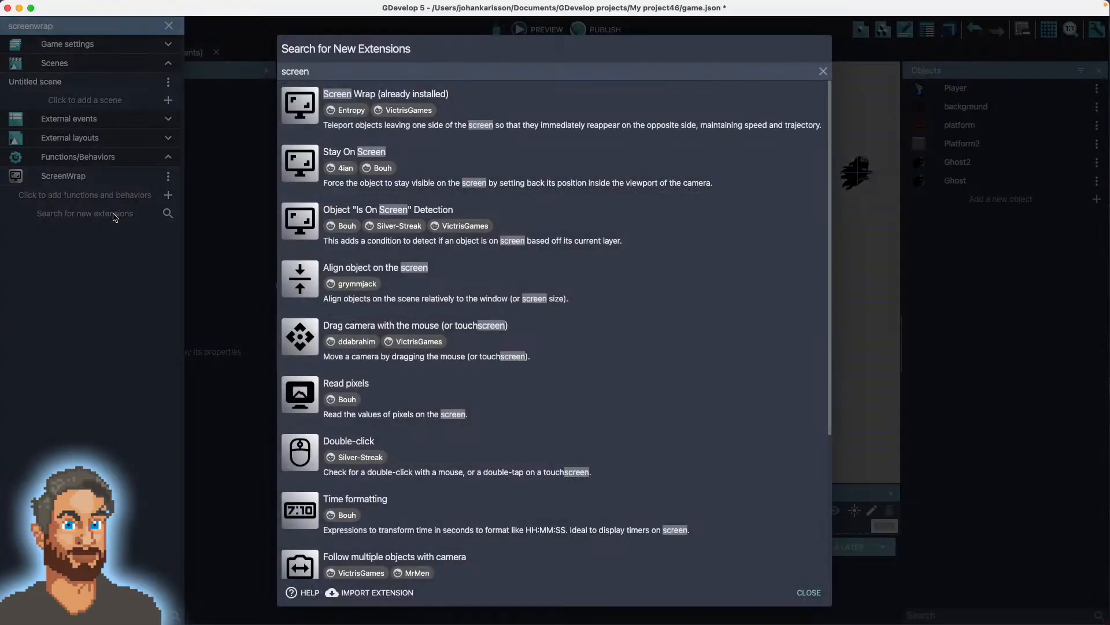
click(311, 70)
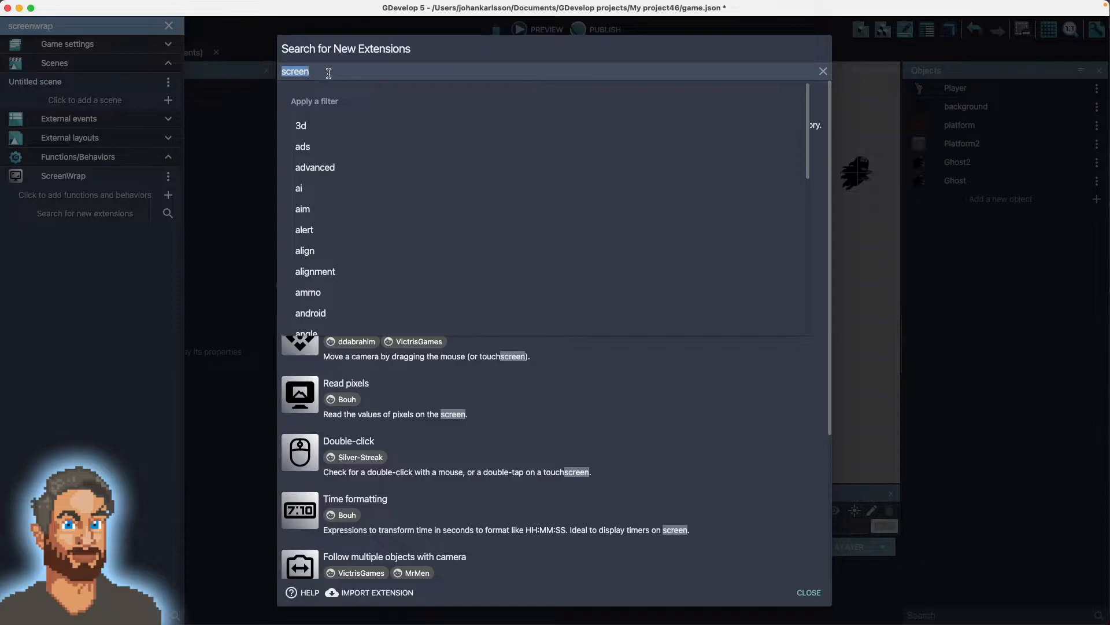
text(linear)
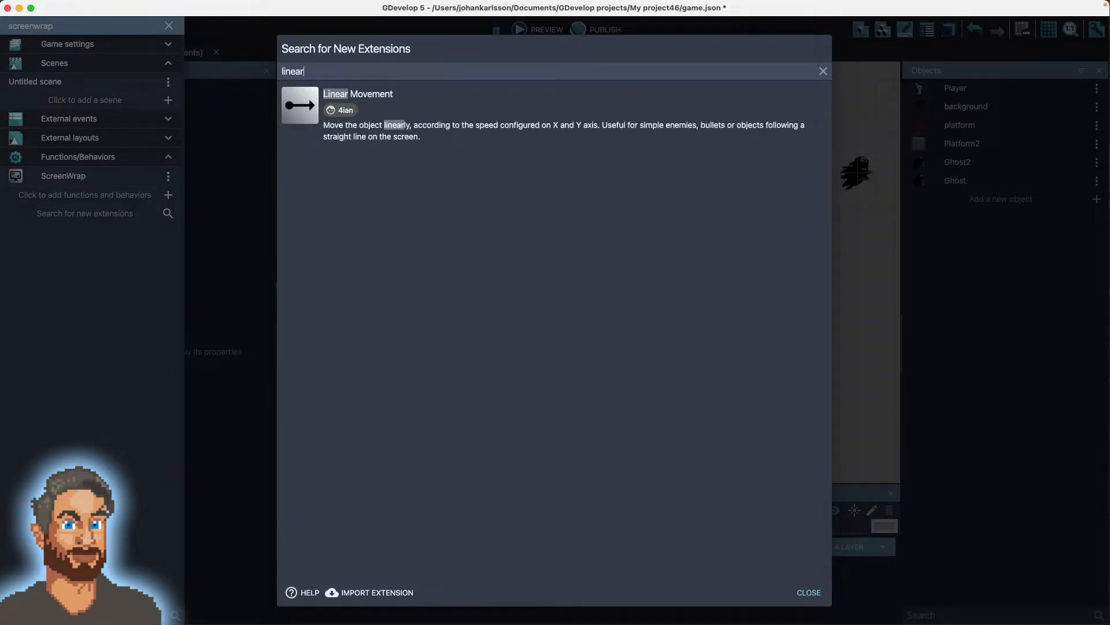
click(358, 94)
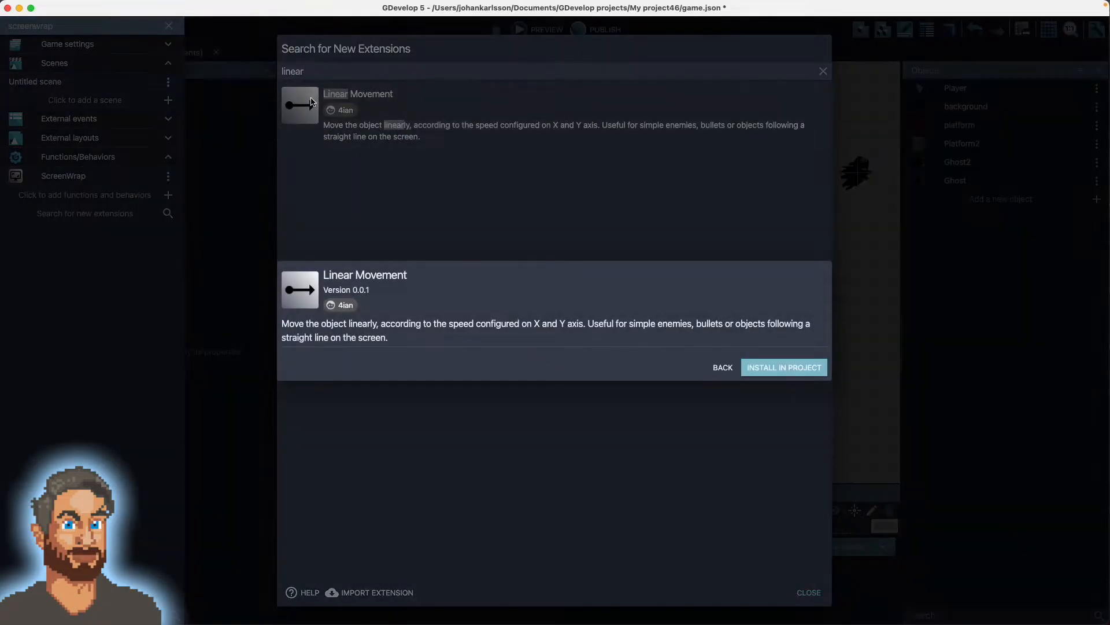
click(783, 367)
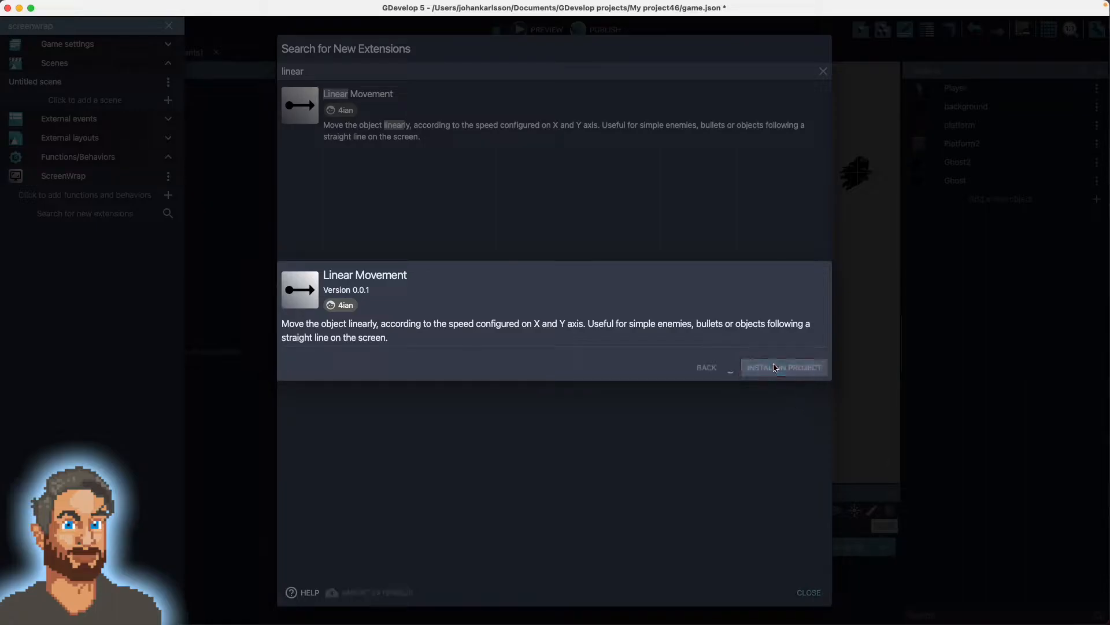
click(783, 367)
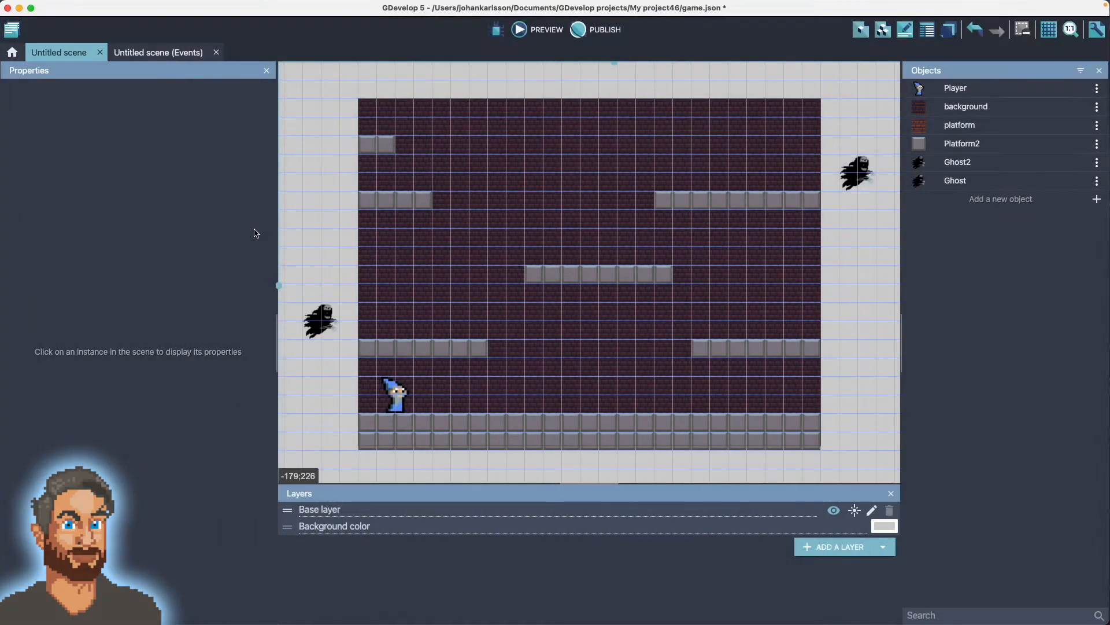
mouse_move(771, 302)
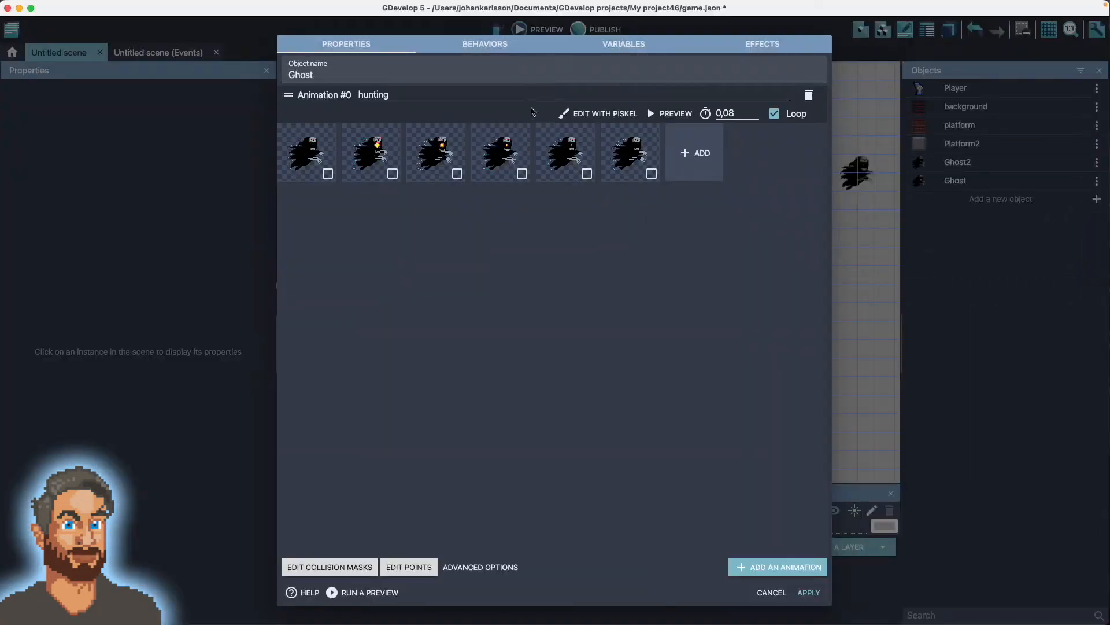
Add Linear movement to Ghost with speed 100 on the X axis.
click(485, 44)
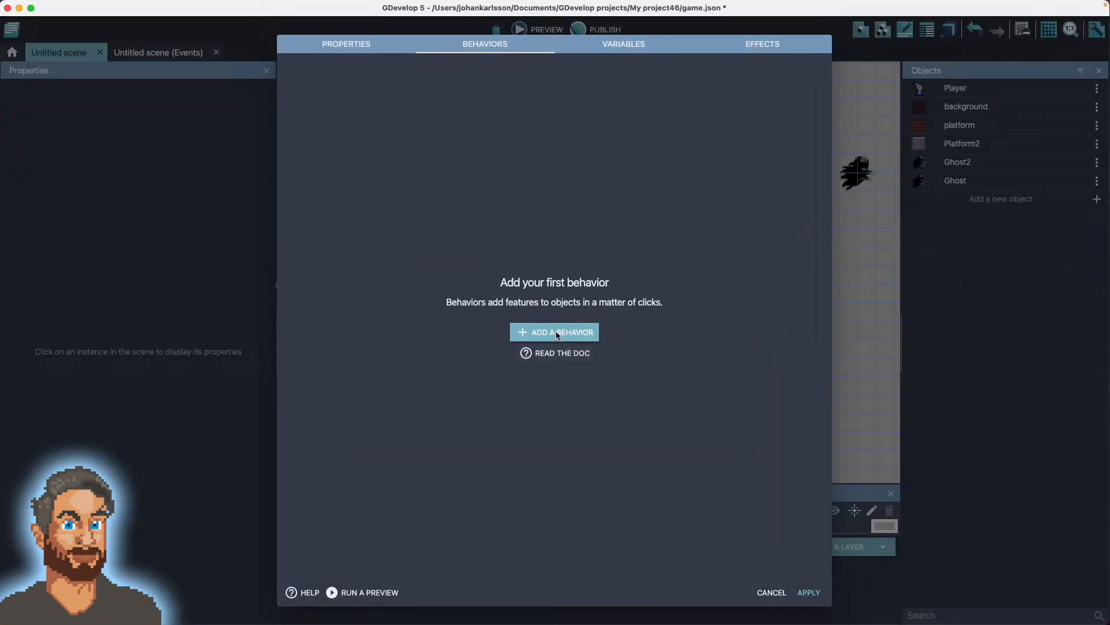
click(554, 332)
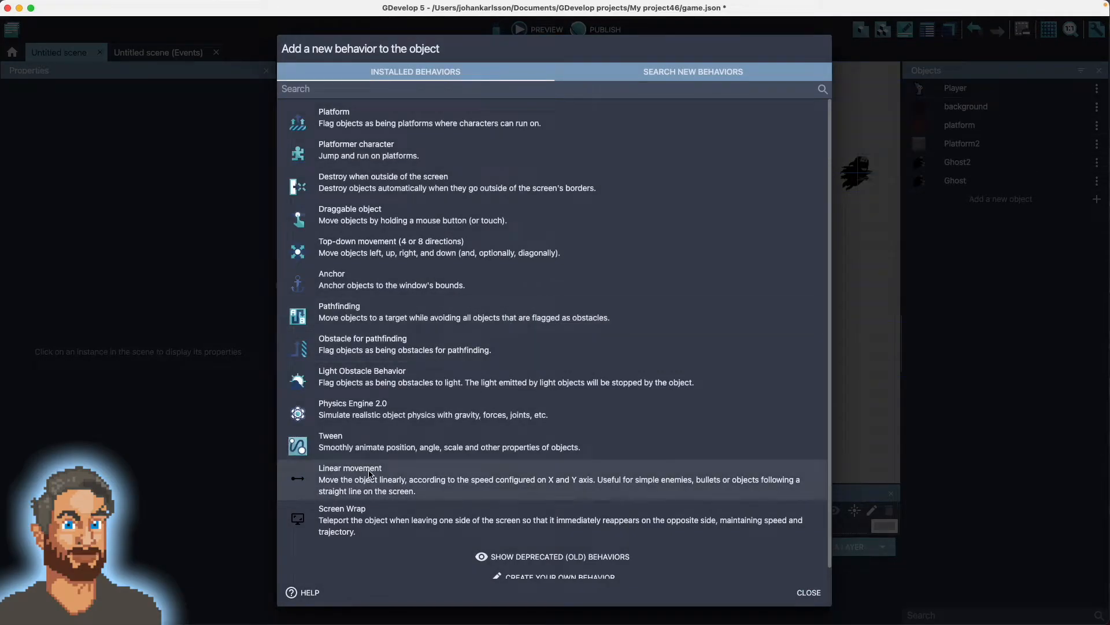
click(351, 479)
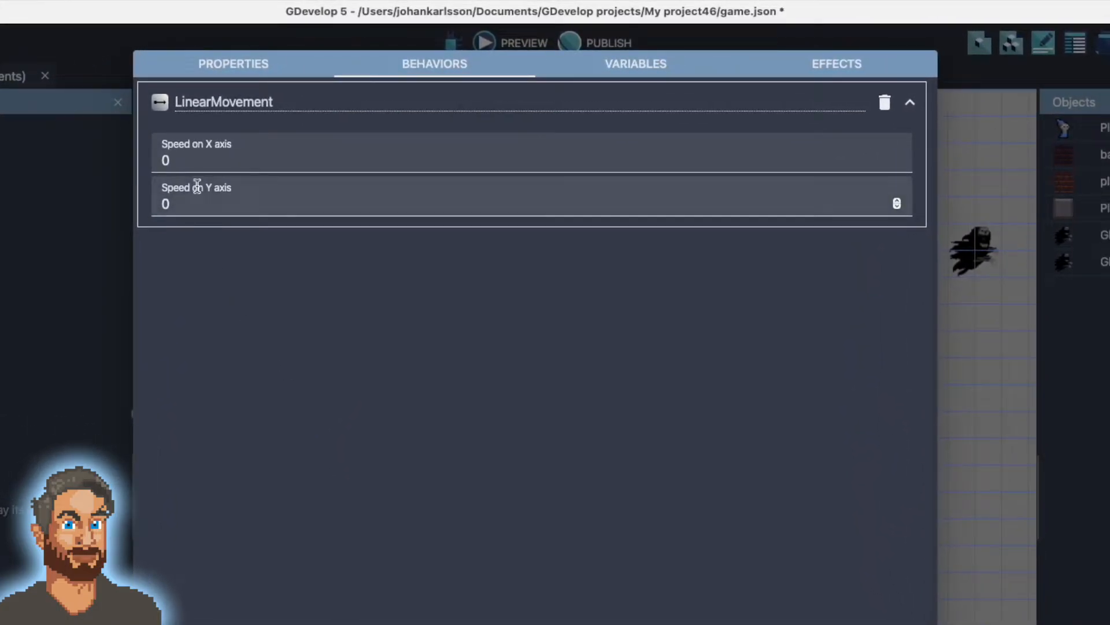
mouse_move(580, 490)
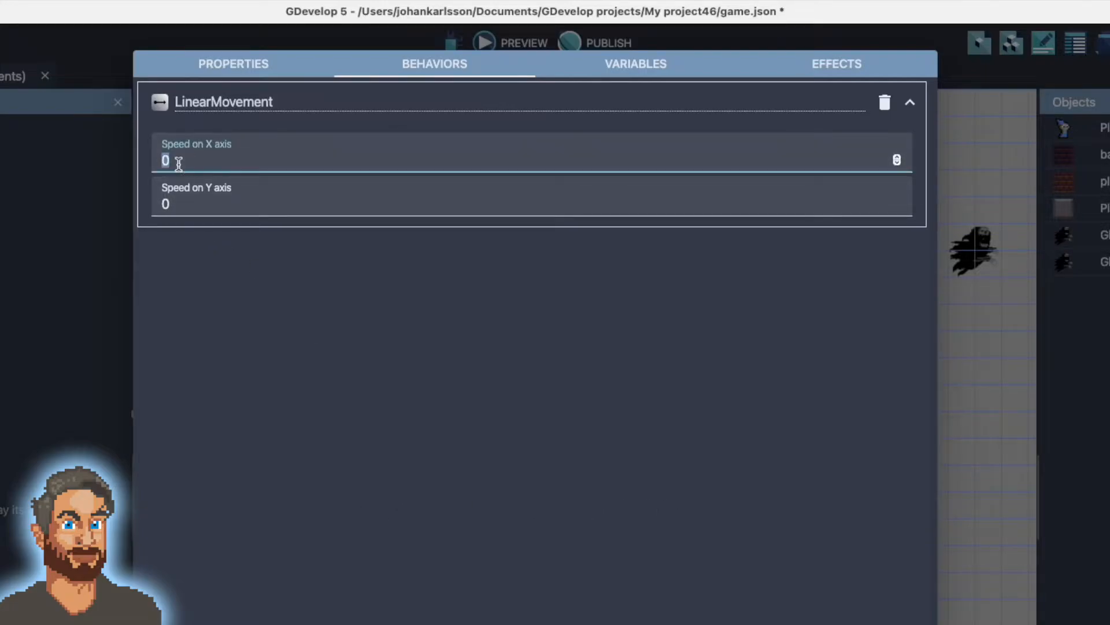
text(100)
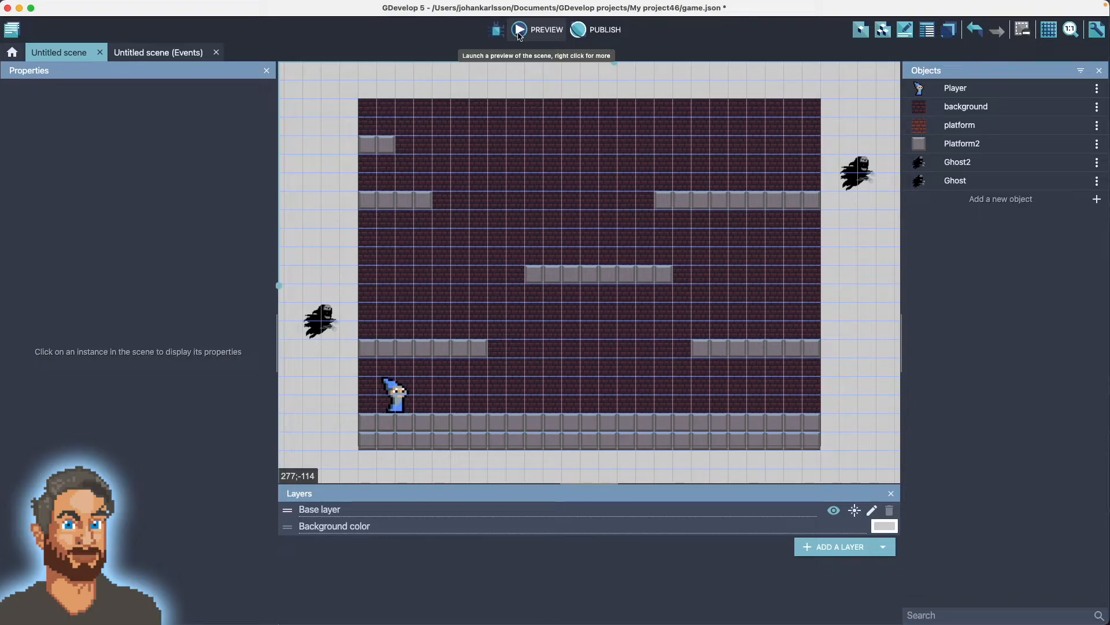
click(519, 30)
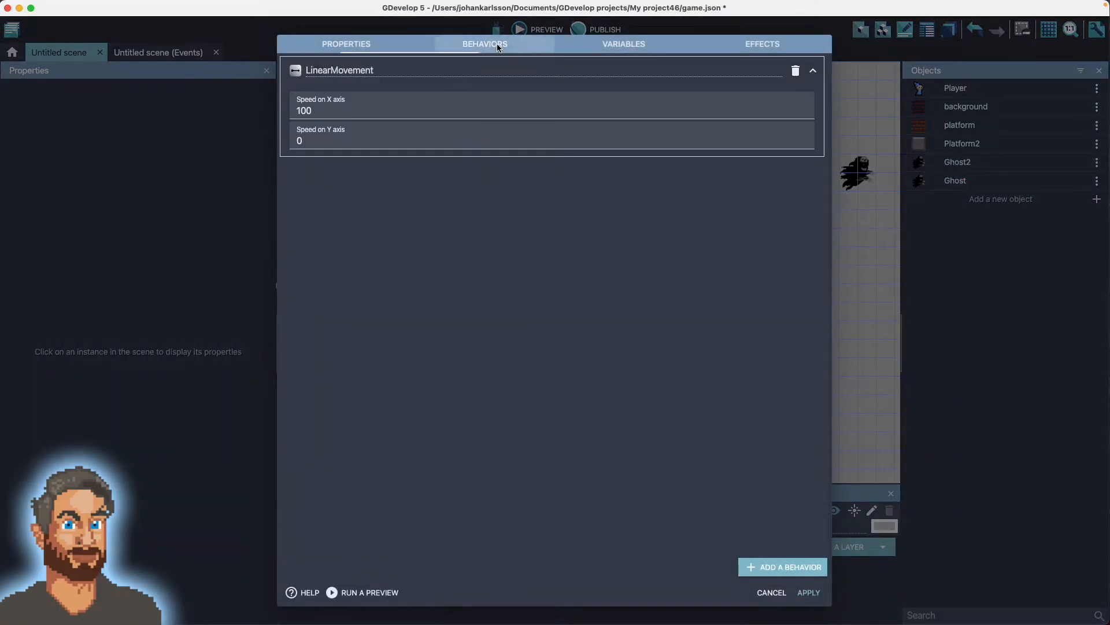
click(782, 567)
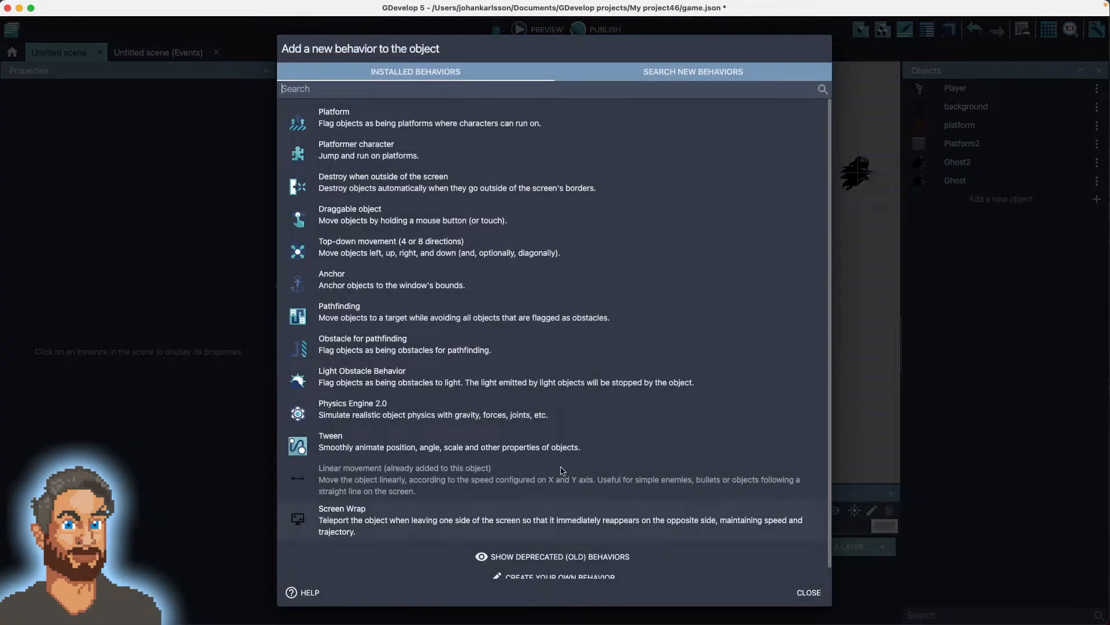
click(342, 519)
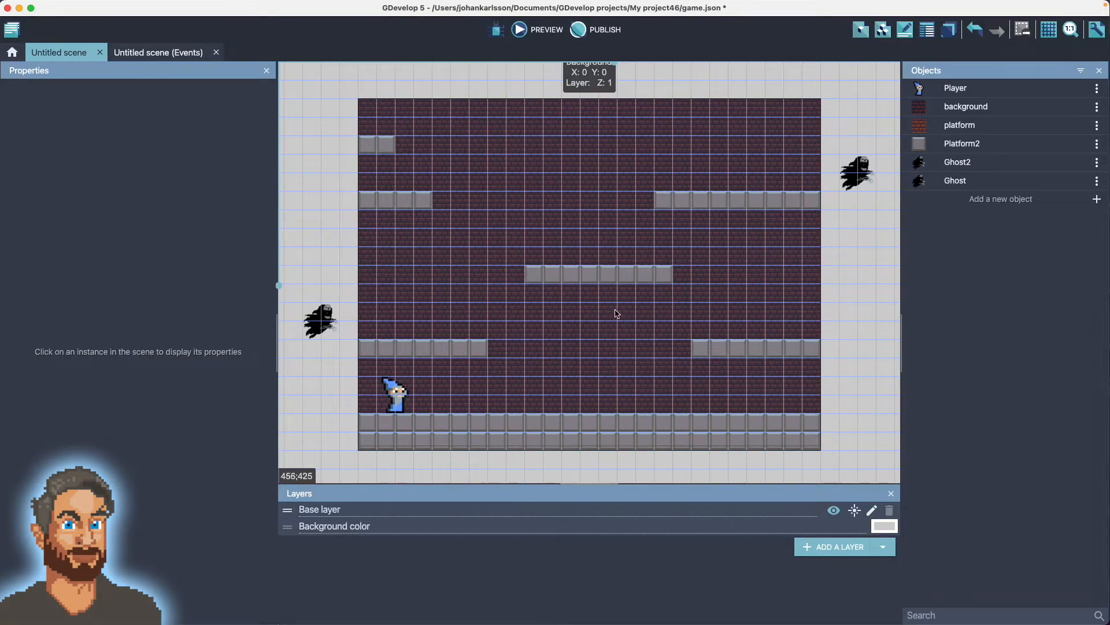
click(519, 29)
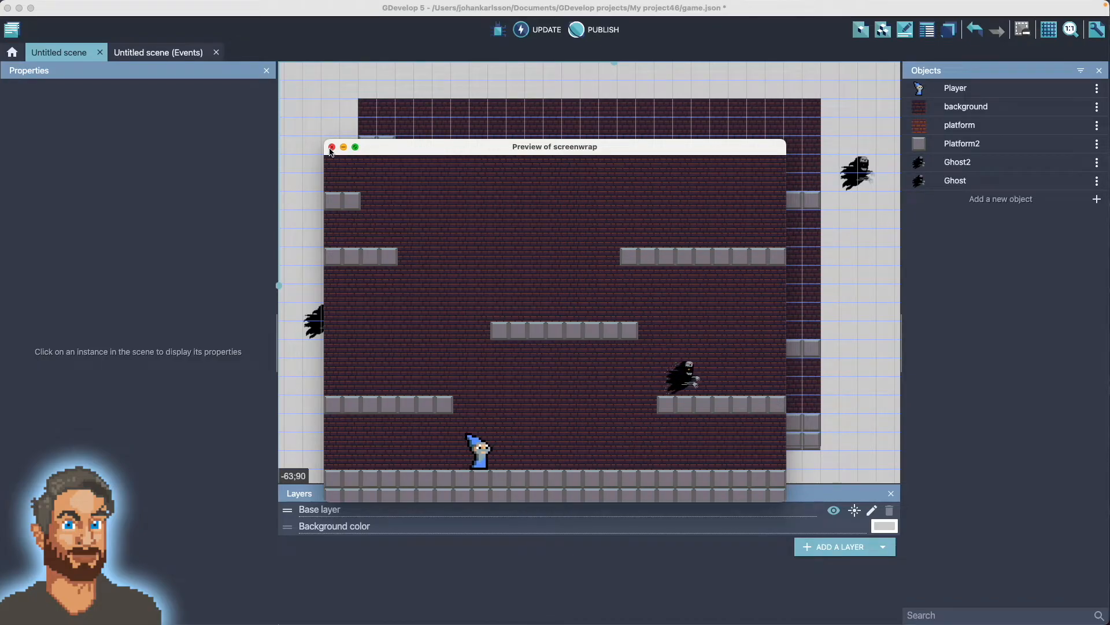
click(331, 147)
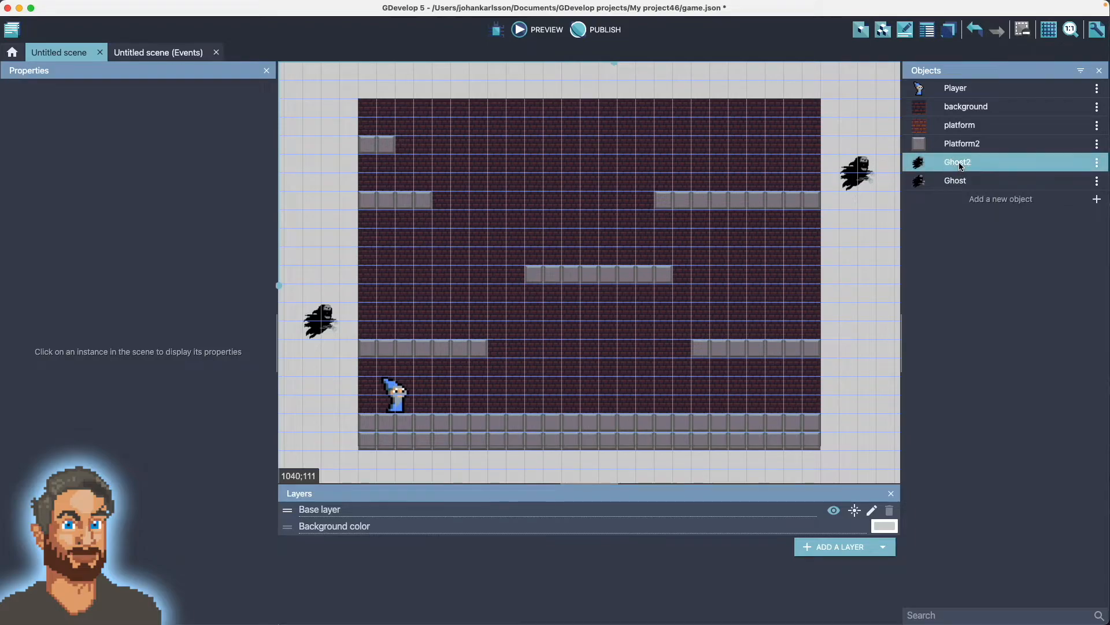
Add Linear movement to Ghost2 and preview the scene with both ghosts moving.
double_click(958, 162)
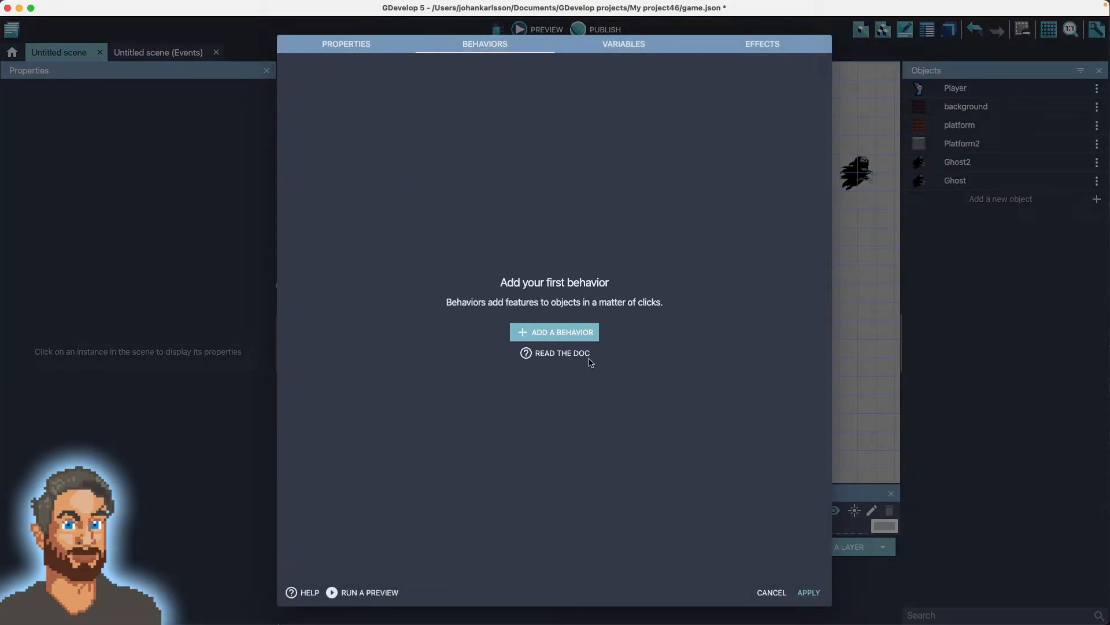
click(554, 332)
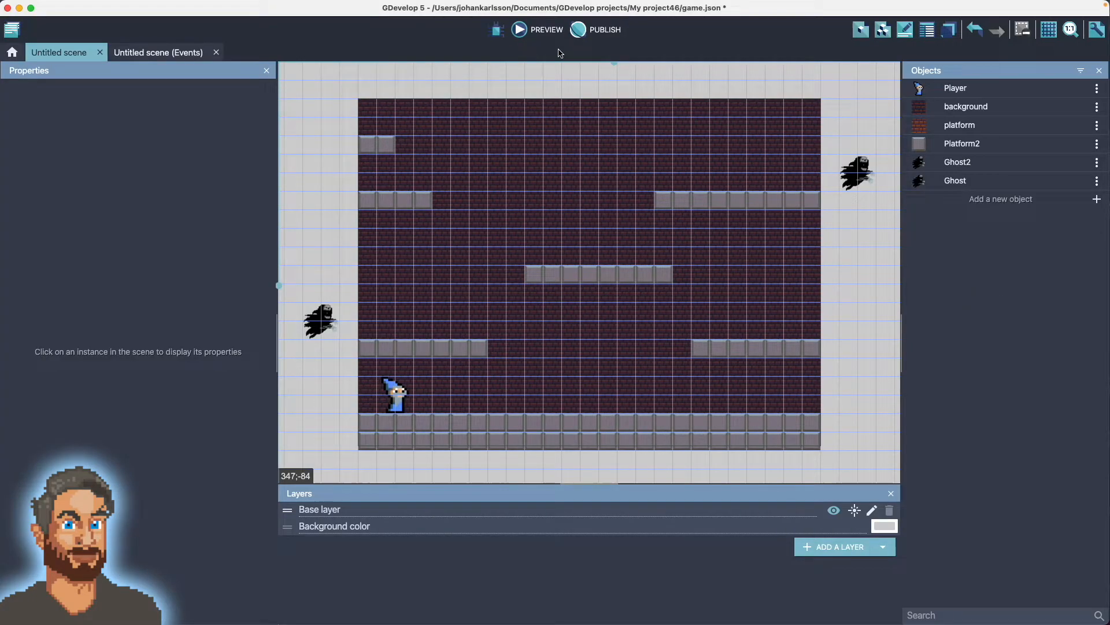
click(518, 30)
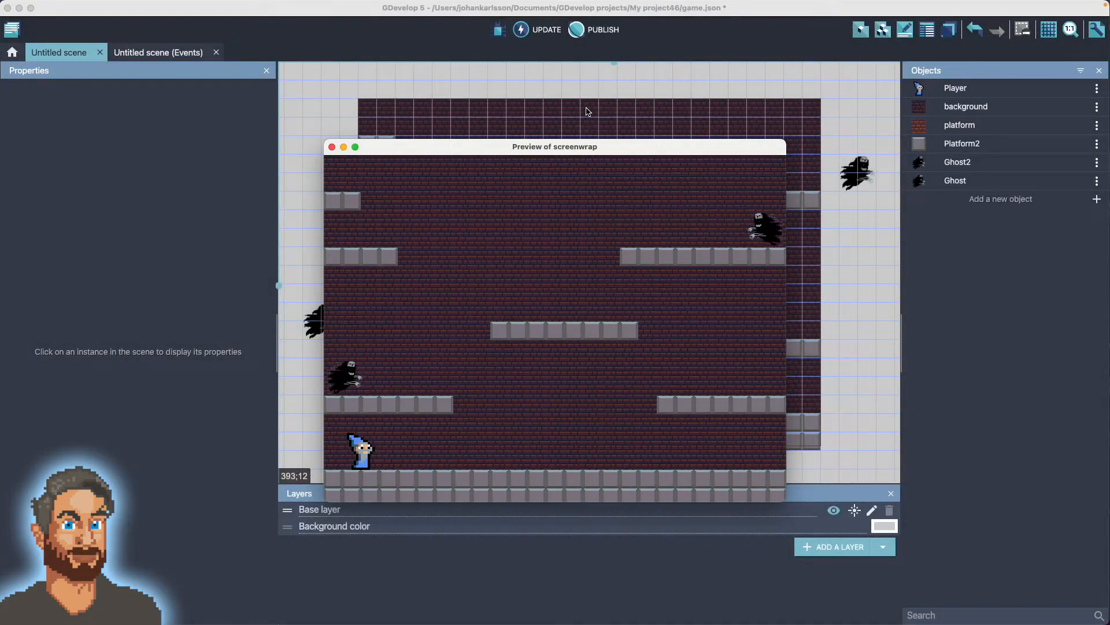